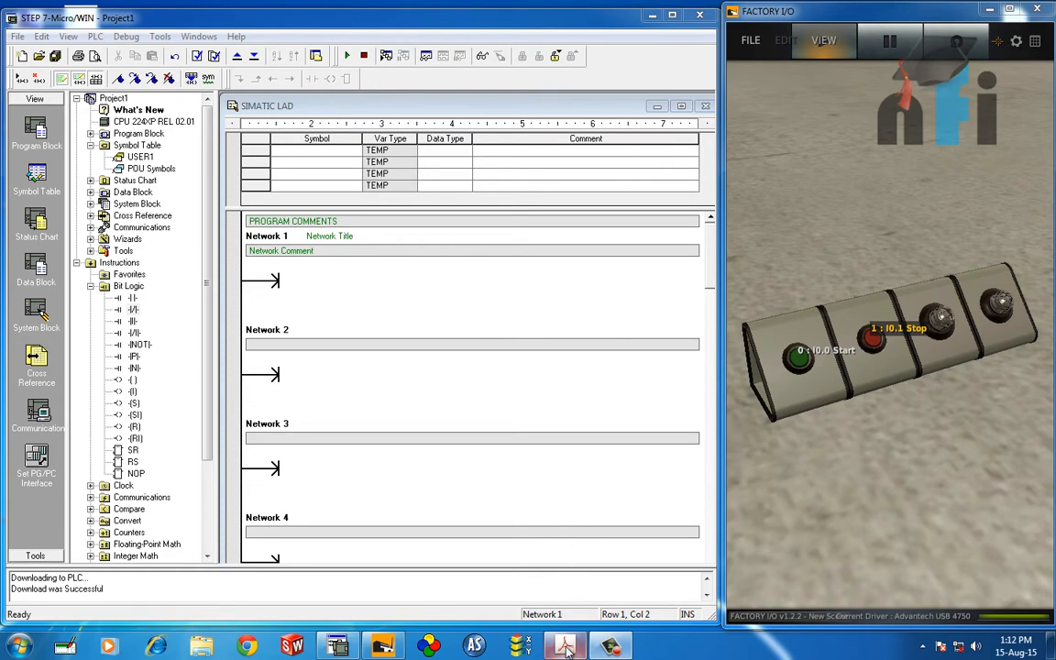
Step: Review the PLC lab exercise, then drop a normally open contact into Network 1
click(565, 645)
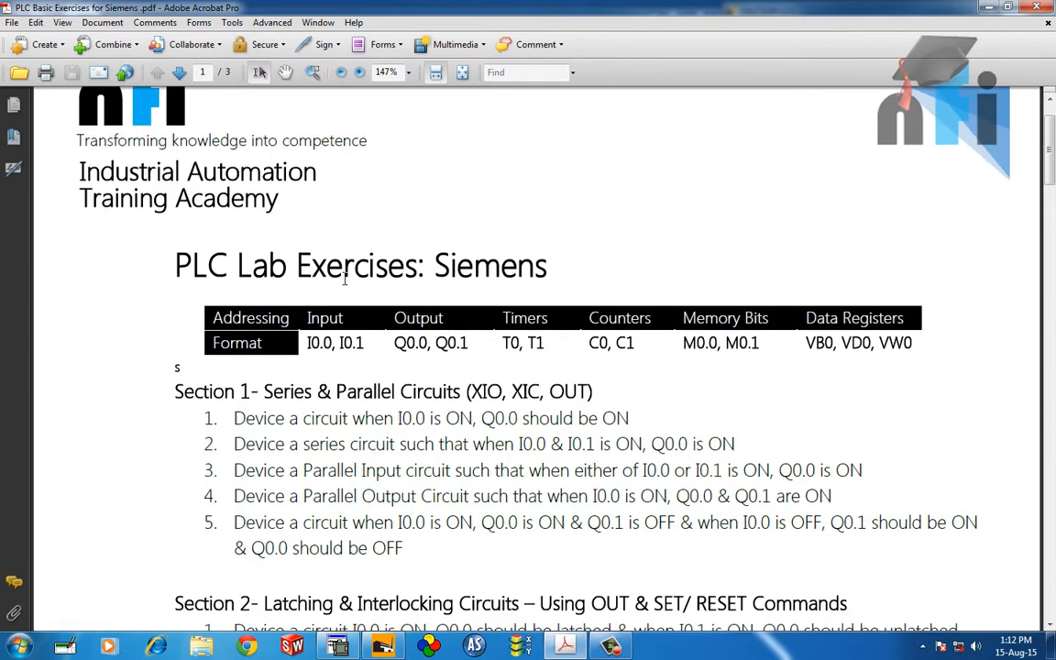
scroll(down, 3)
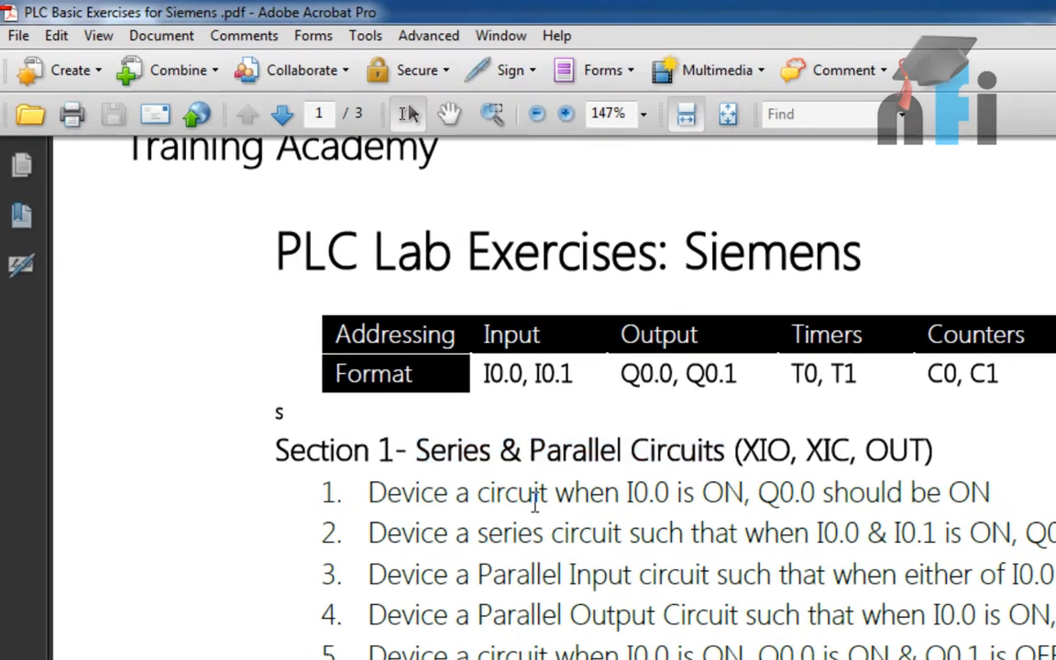
mouse_move(630, 491)
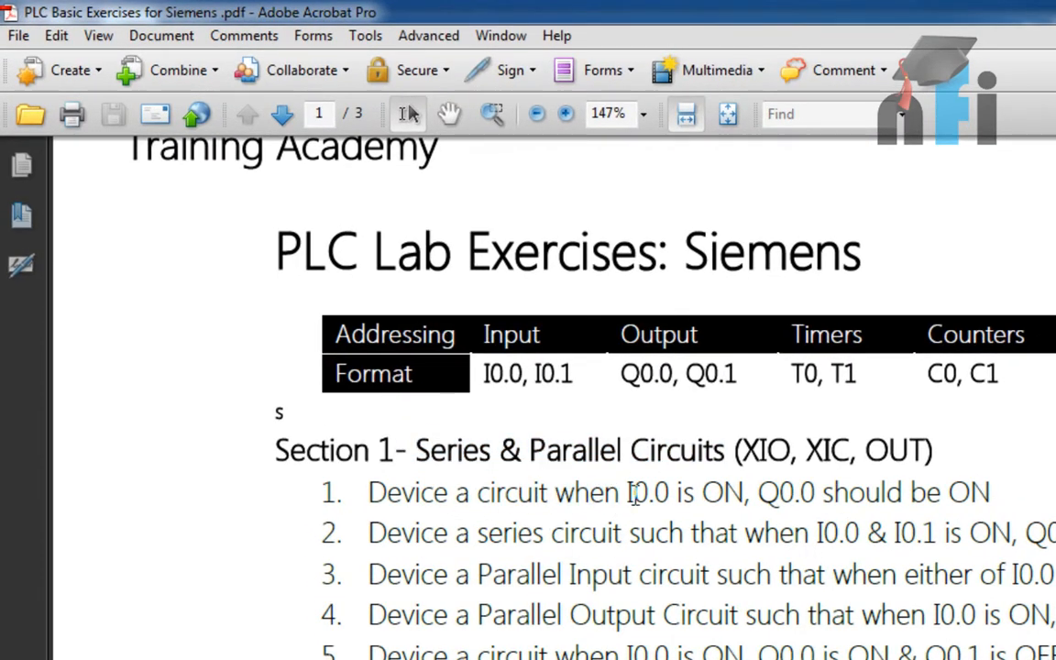
drag(759, 492, 938, 491)
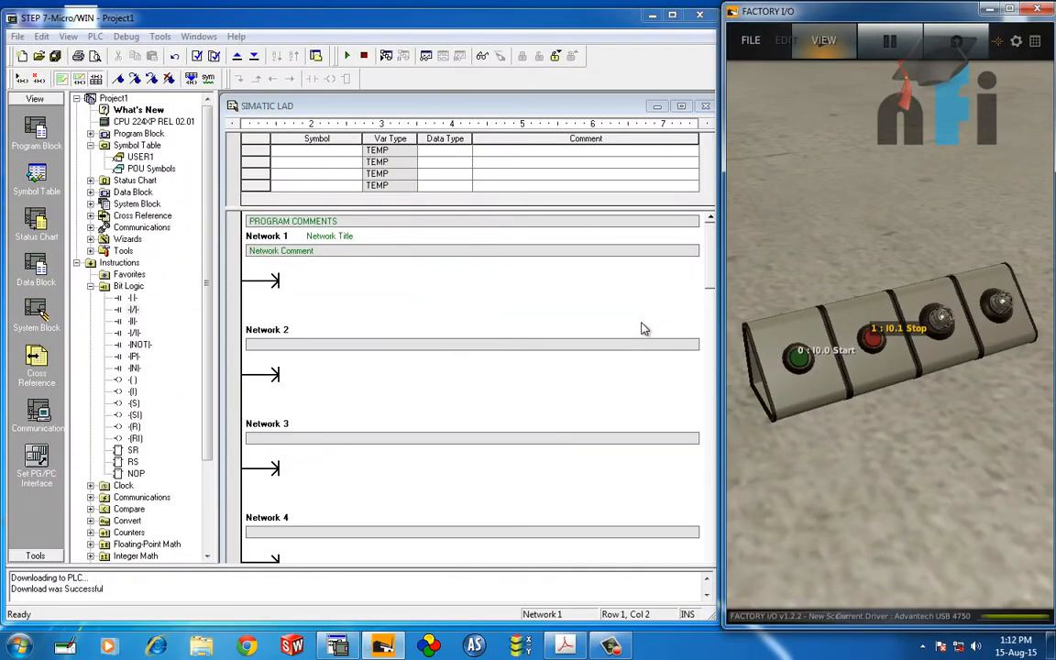
mouse_move(279, 293)
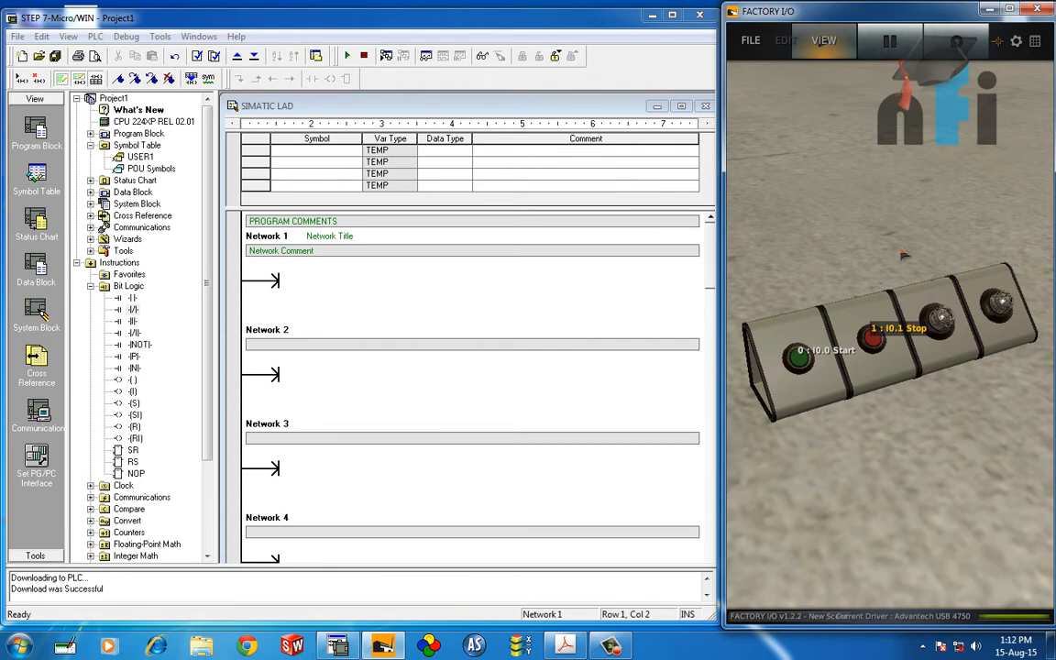
mouse_move(700, 374)
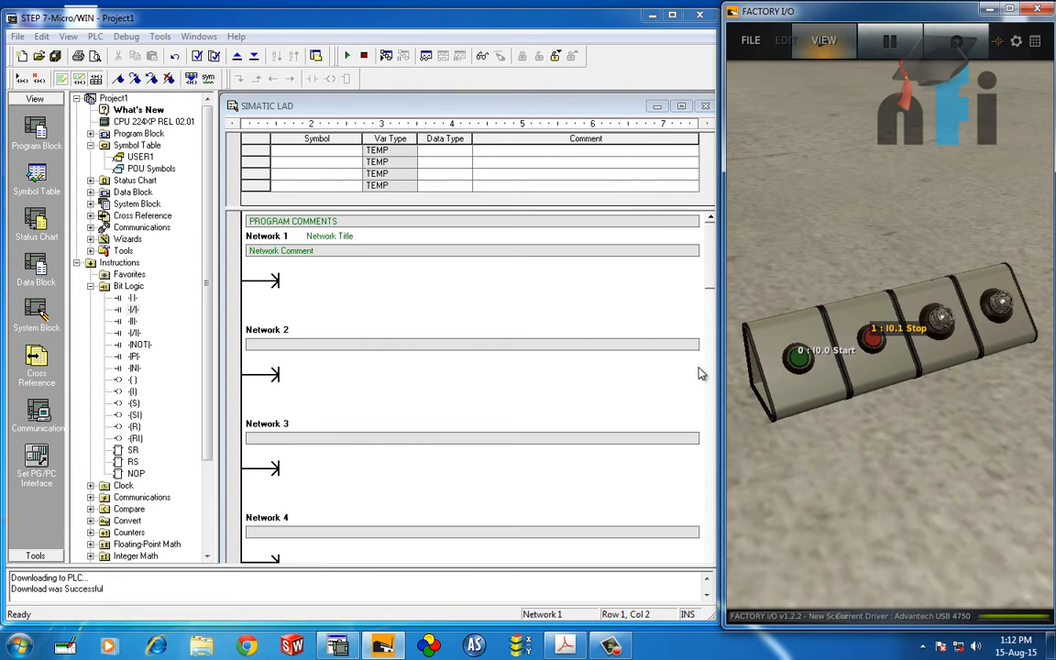
mouse_move(569, 344)
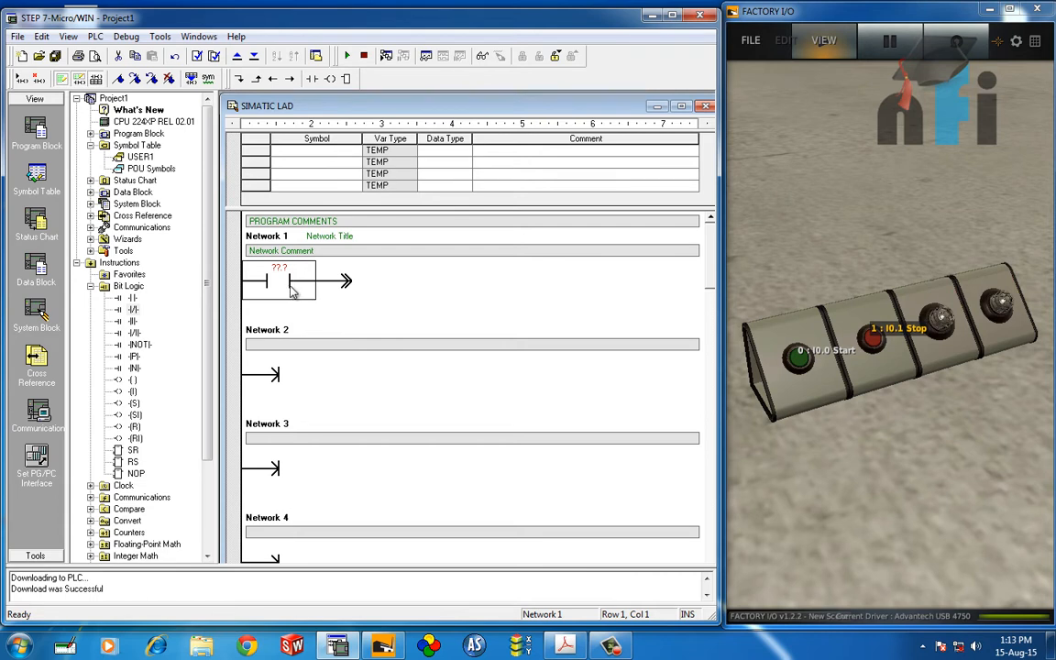
Step: Address the Network 1 contact as I0.0 and extend the rung line past it
double_click(279, 267)
text(I0.0)
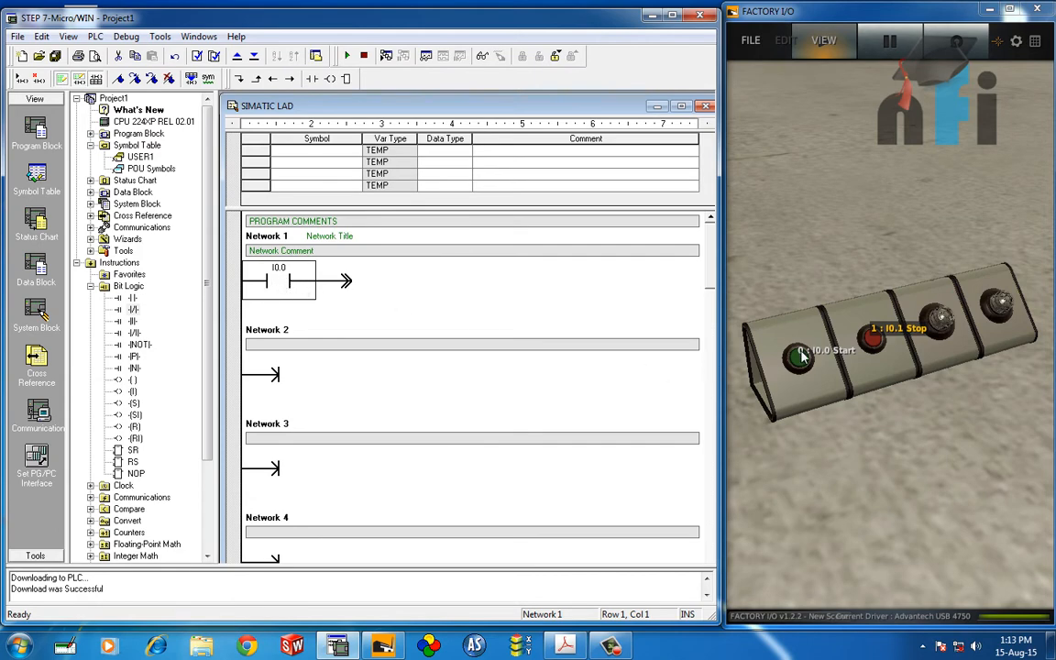
click(750, 40)
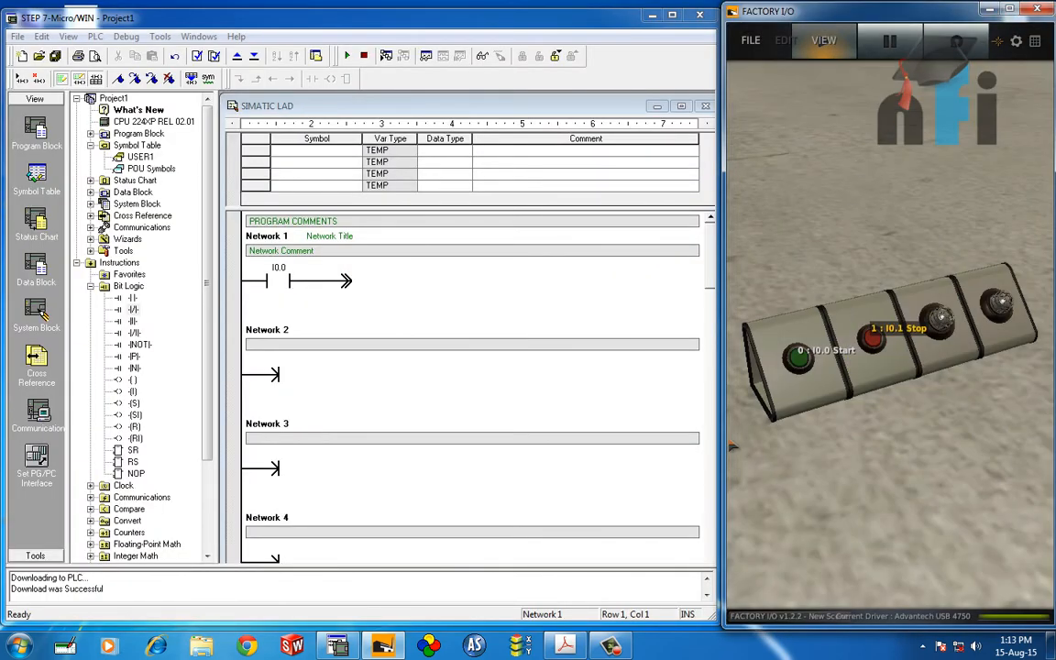
Step: Add a Q0.0 output coil after the I0.0 contact, compile, and start the download
click(278, 282)
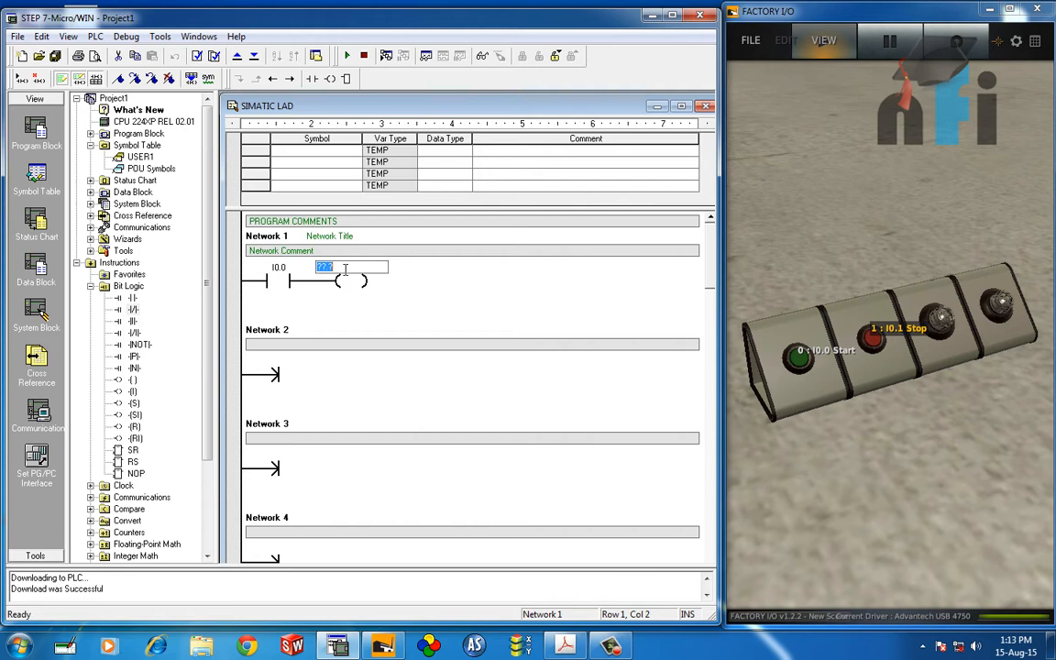
mouse_move(942, 319)
text(Q0.0)
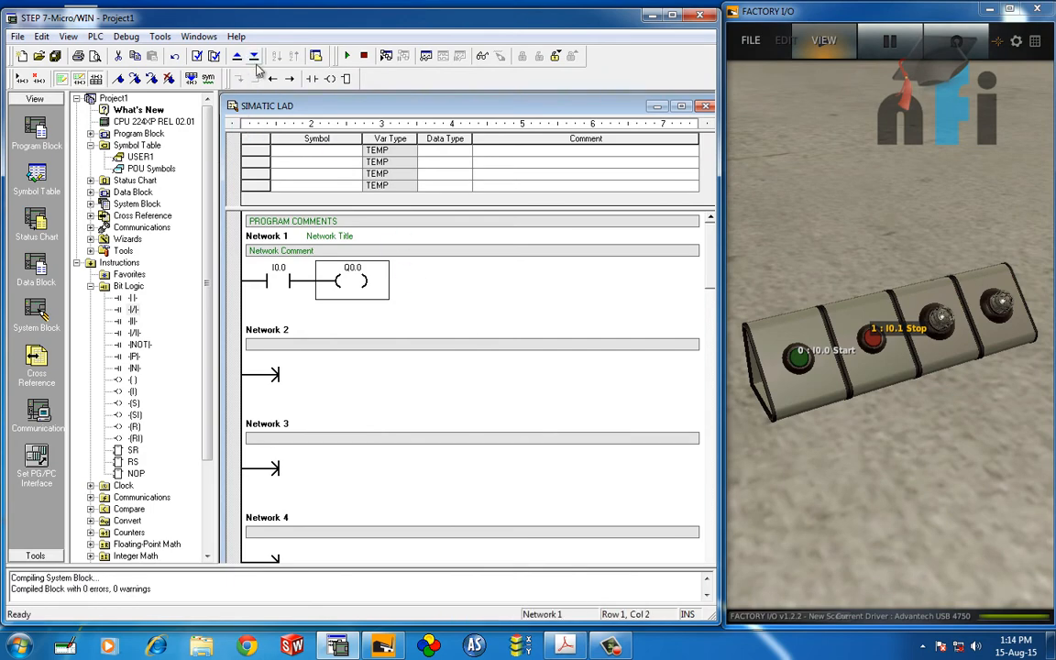
click(253, 55)
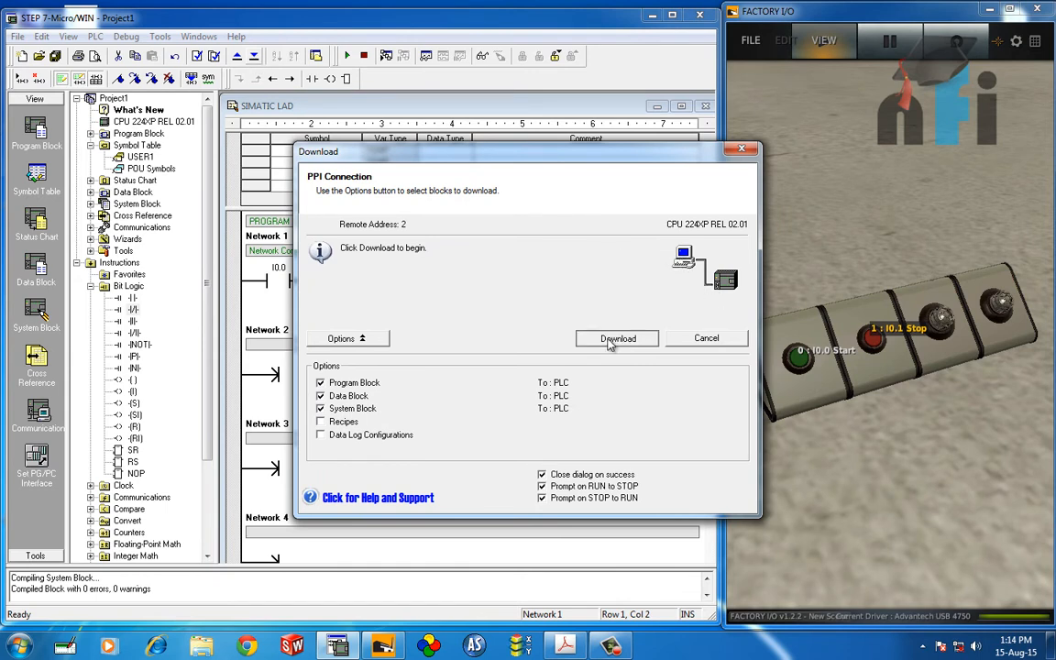
Step: Download the blocks to the PLC, place it in RUN mode, and enable live status
click(618, 337)
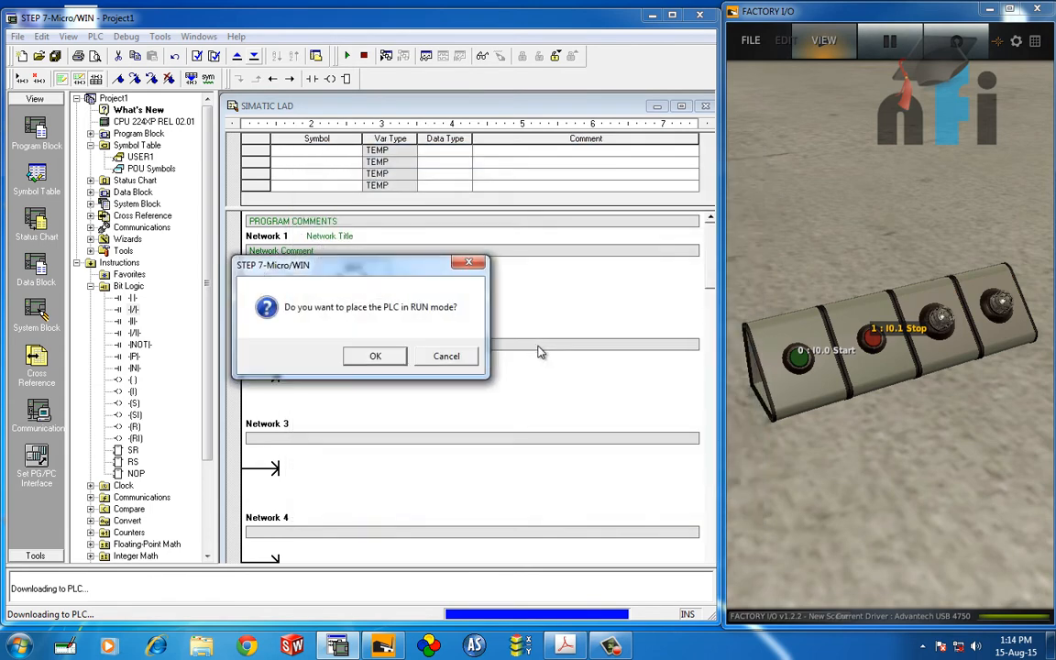
click(374, 356)
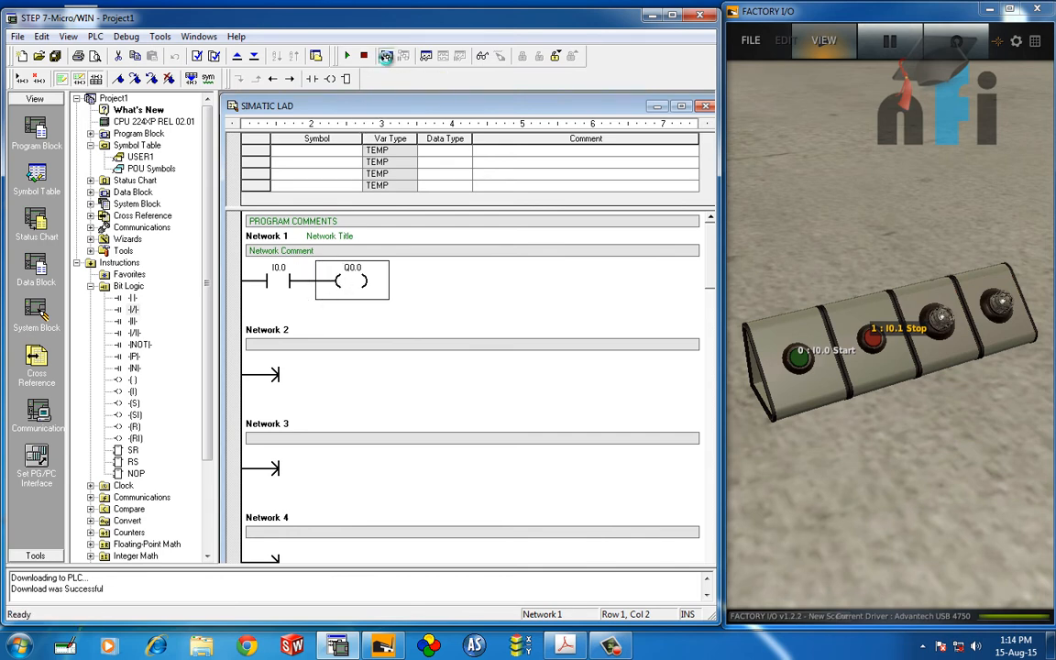
click(385, 55)
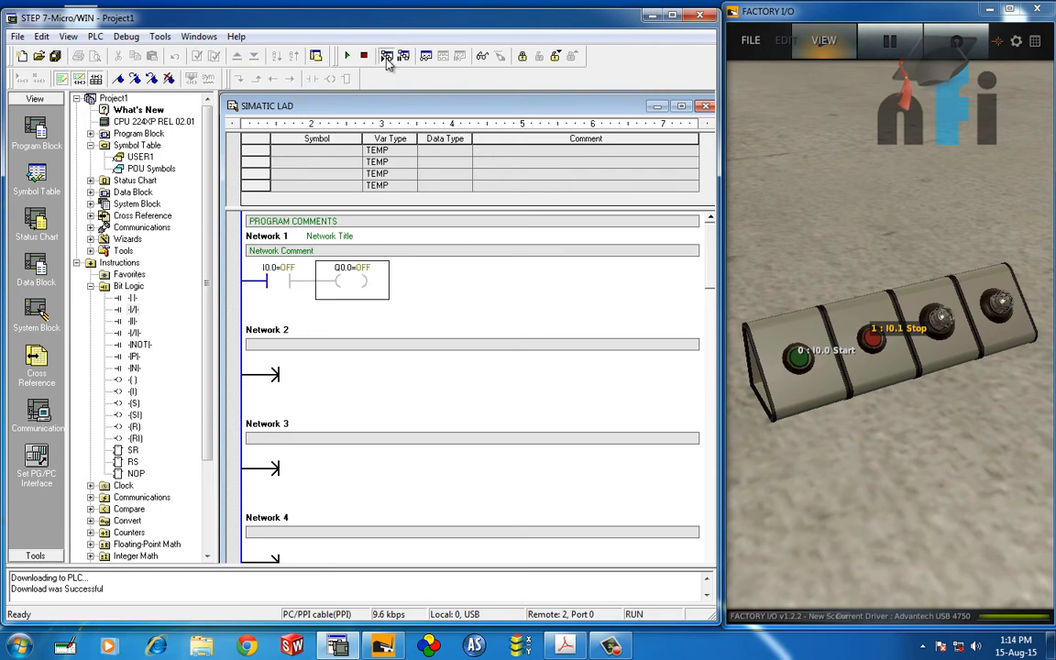
Step: Press and release the Factory I/O Start button, watching I0.0 and Q0.0 switch ON then OFF
click(275, 278)
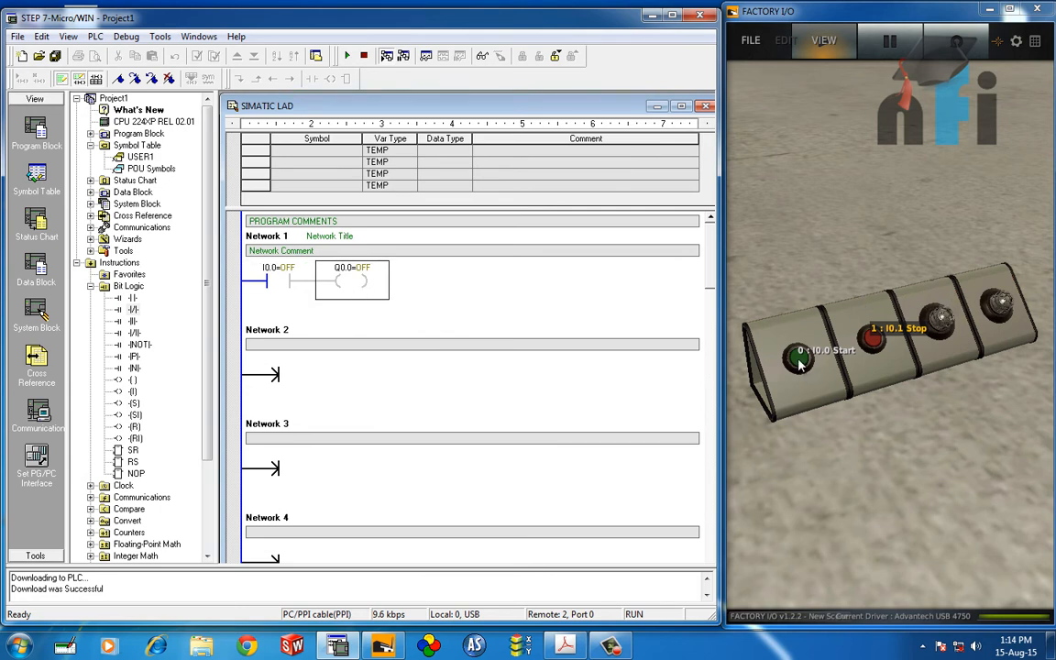
click(795, 357)
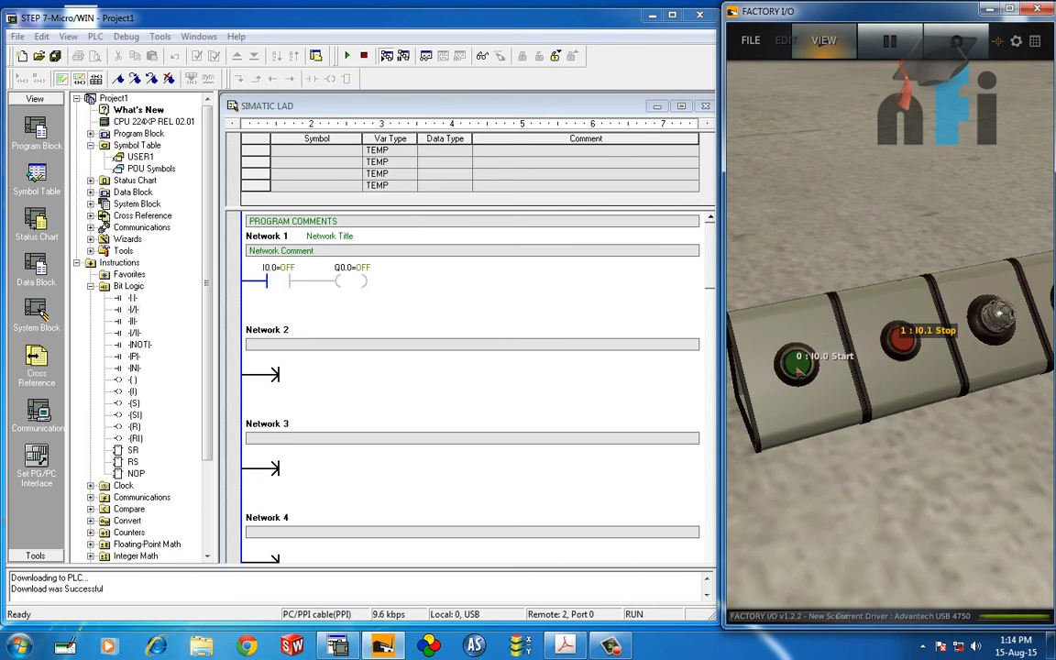
click(796, 363)
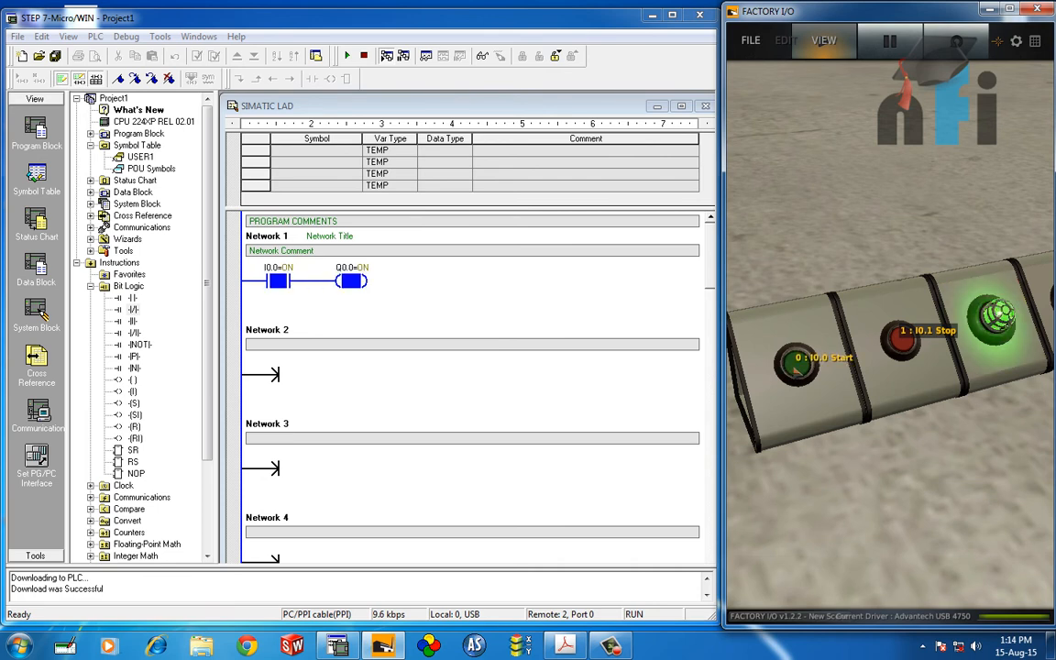
click(798, 360)
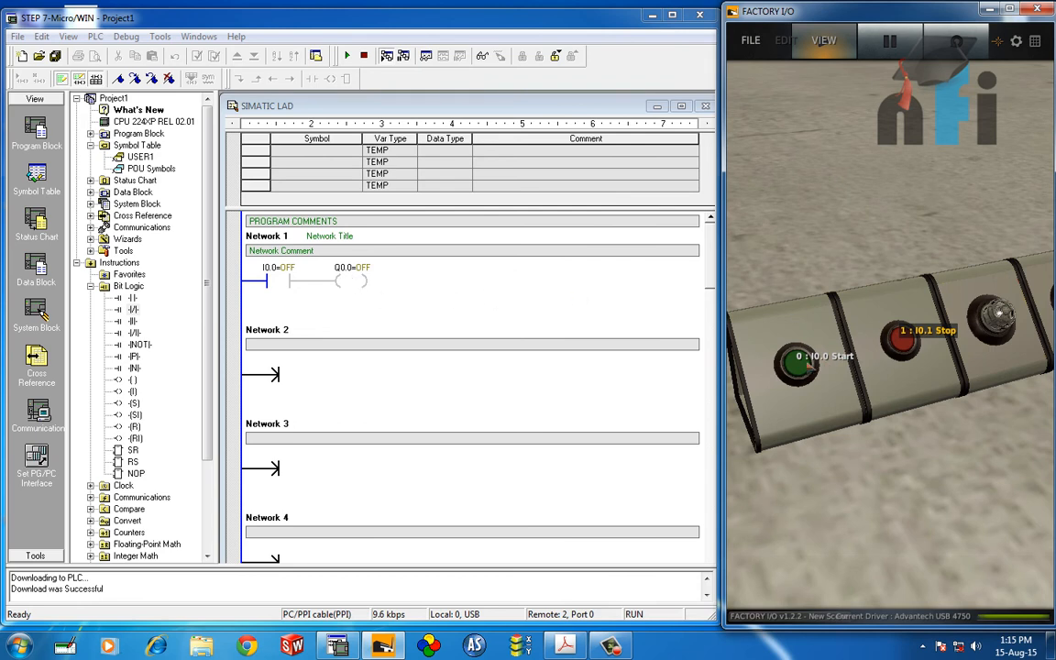
click(799, 363)
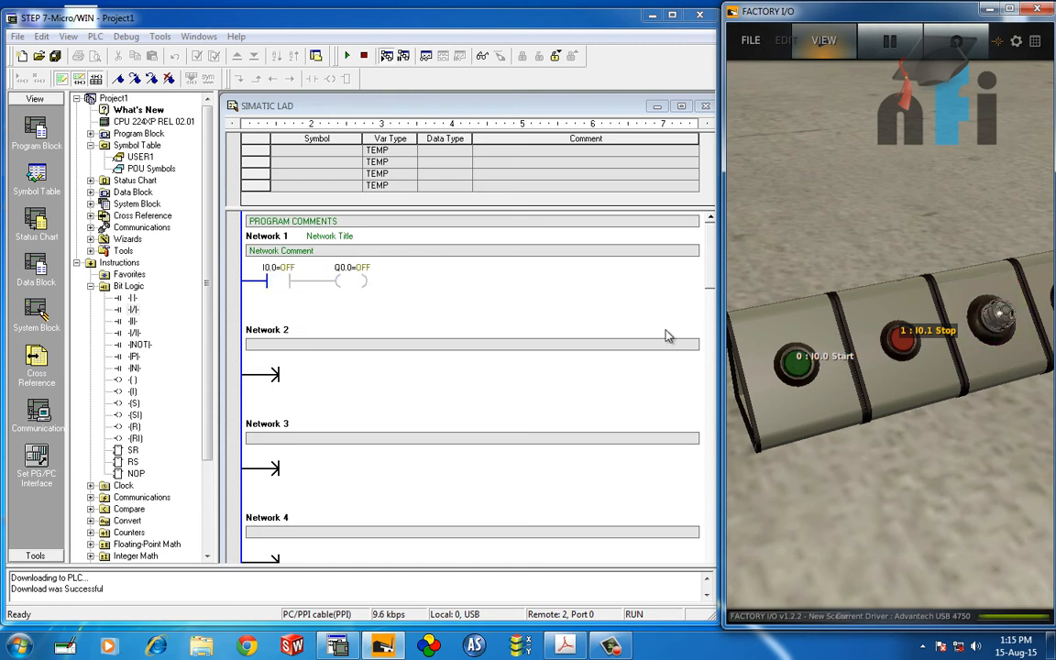
click(275, 279)
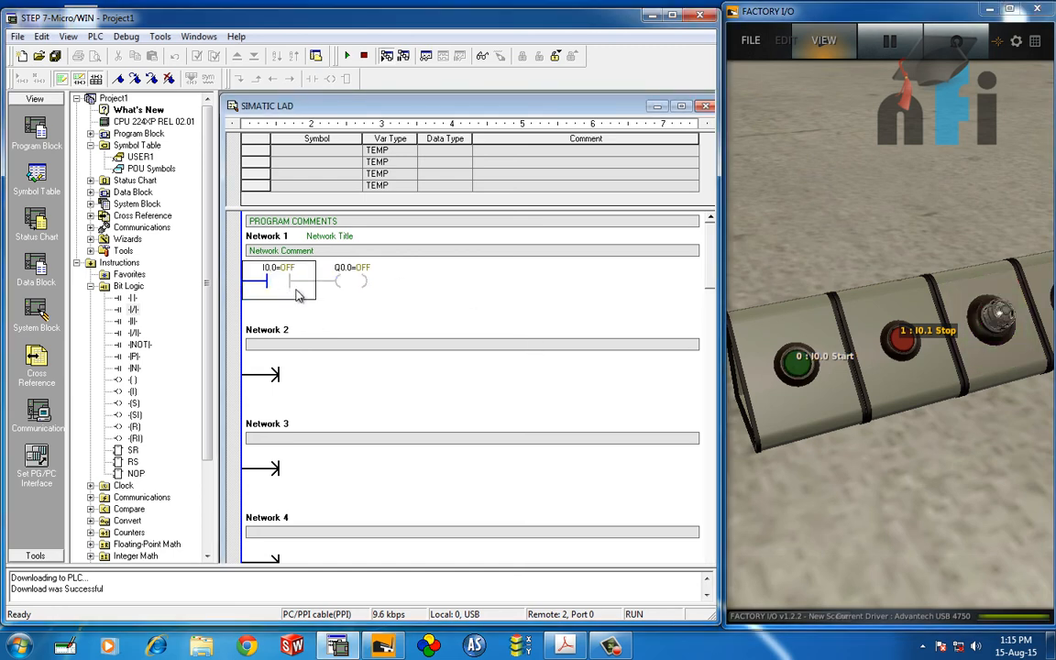
mouse_move(347, 286)
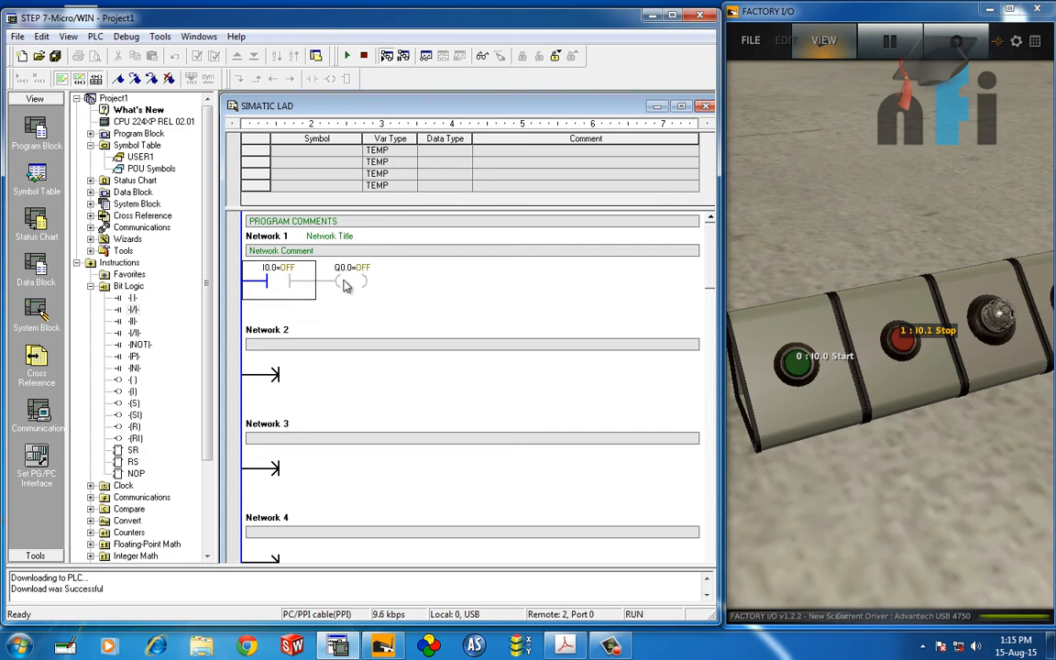
mouse_move(387, 308)
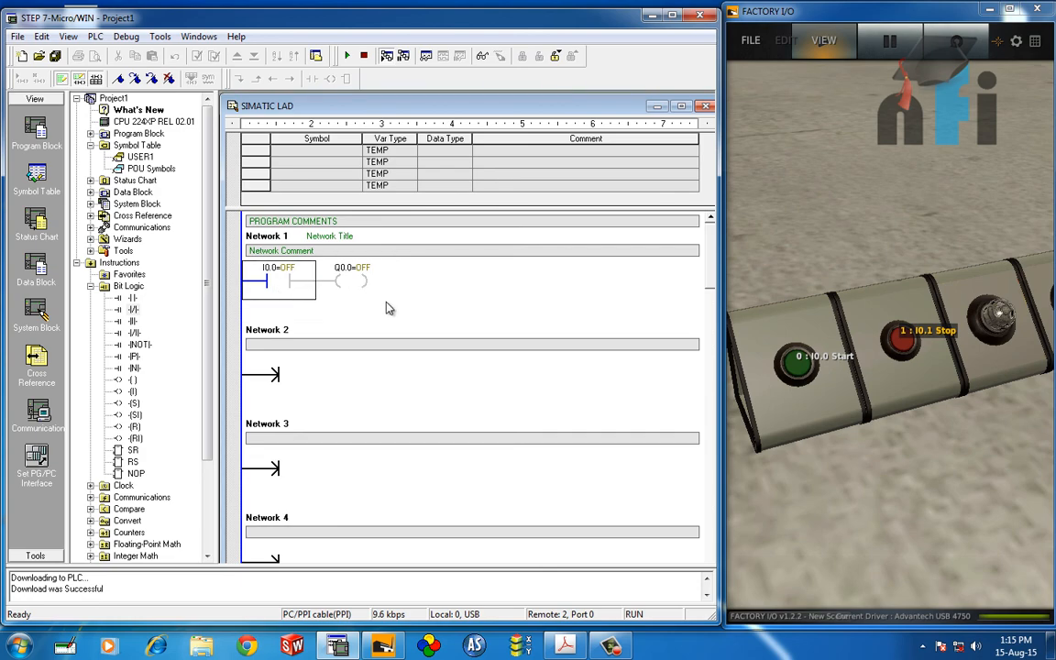